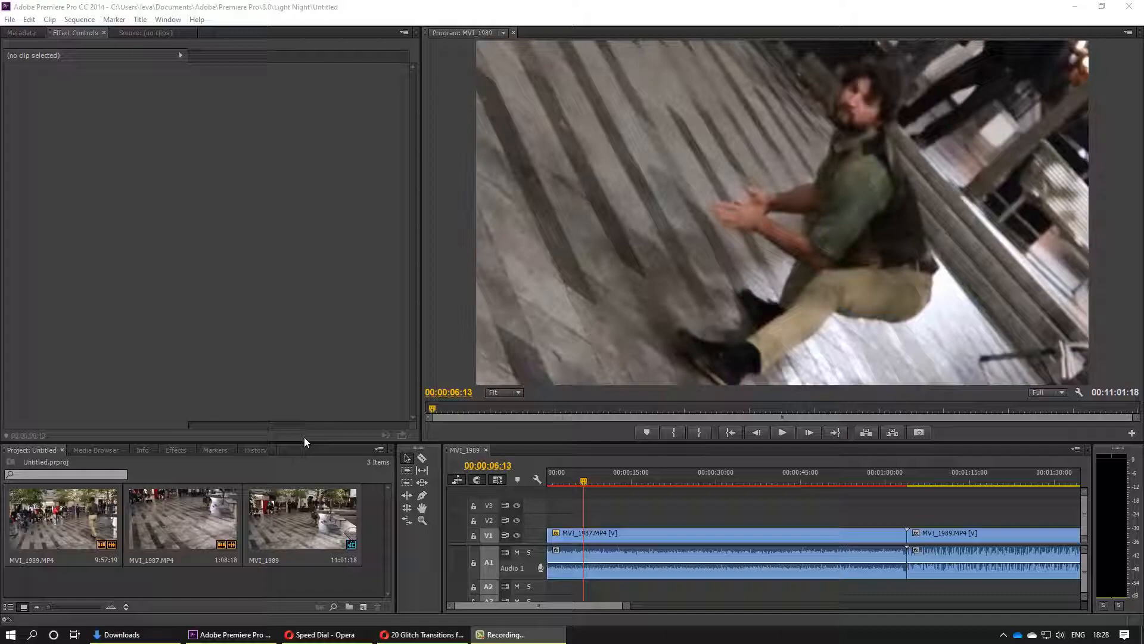
- Switch to Opera showing the Sellfy purchase page with the Glitch_Transitions.zip download
click(698, 634)
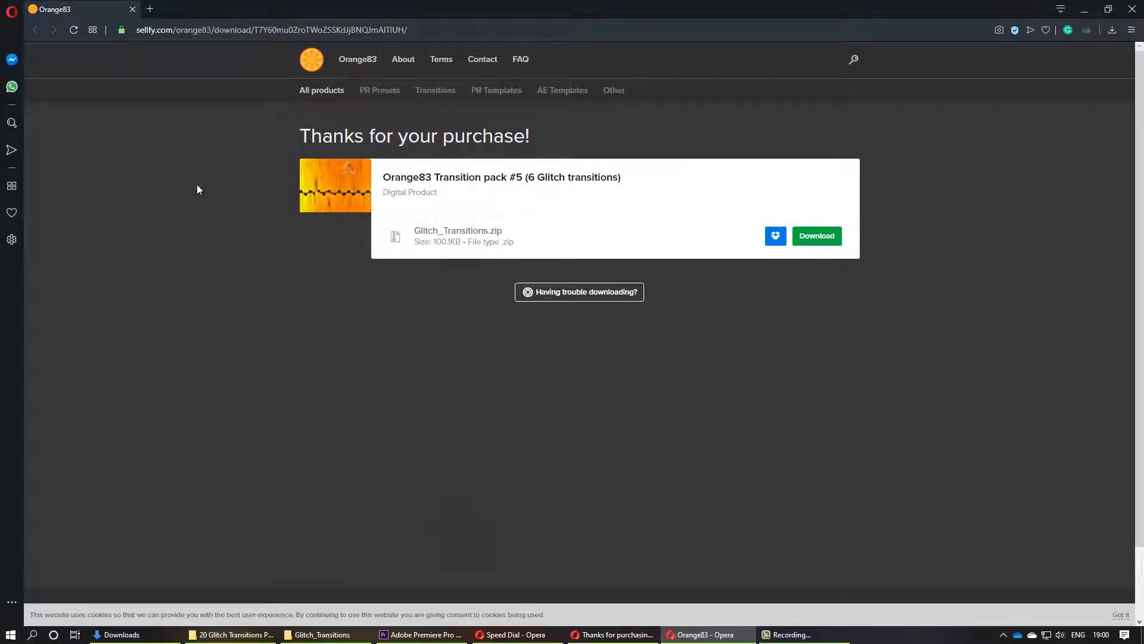
mouse_move(194, 110)
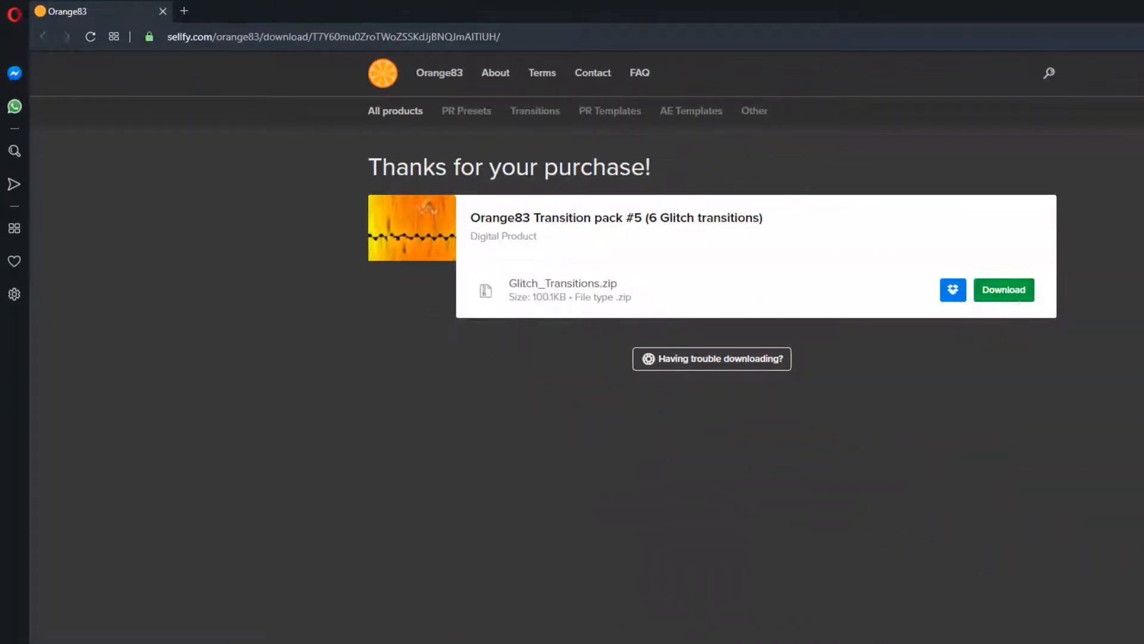
- Back in Premiere Pro, import the Glitch Transitions .prfpset file via Import Presets in the Effects panel
click(1012, 622)
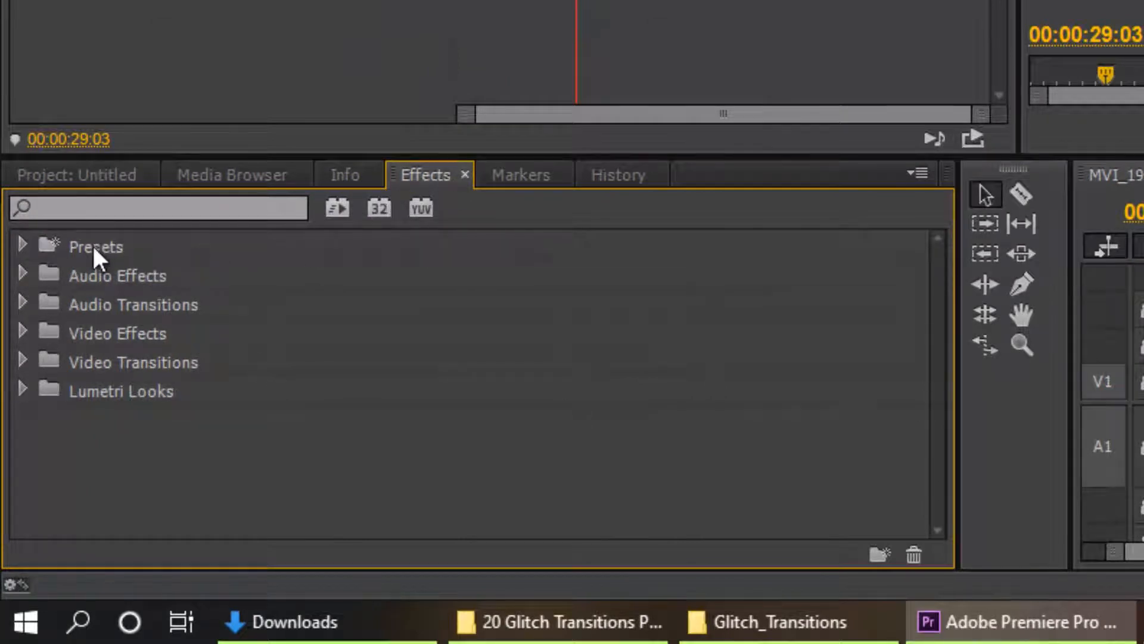
right_click(96, 245)
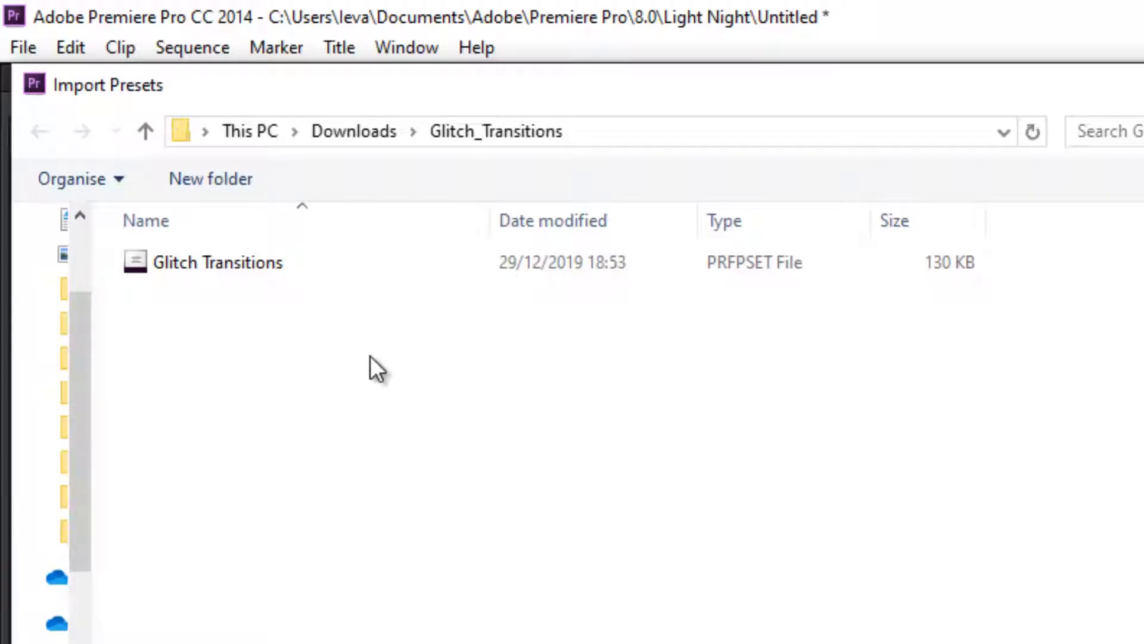
mouse_move(346, 368)
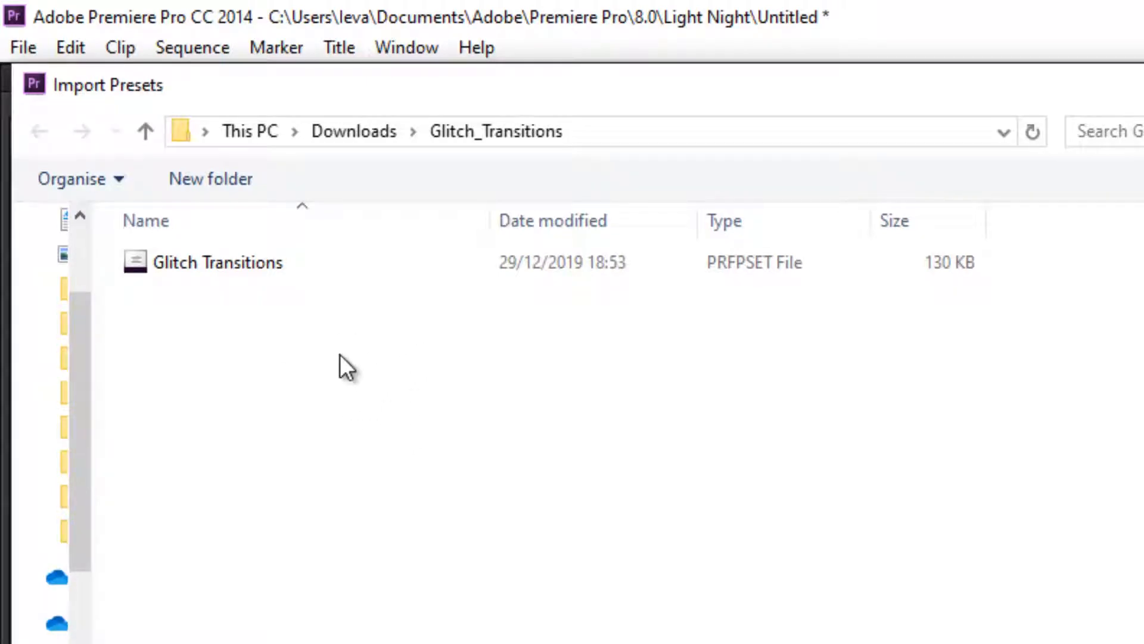
click(217, 262)
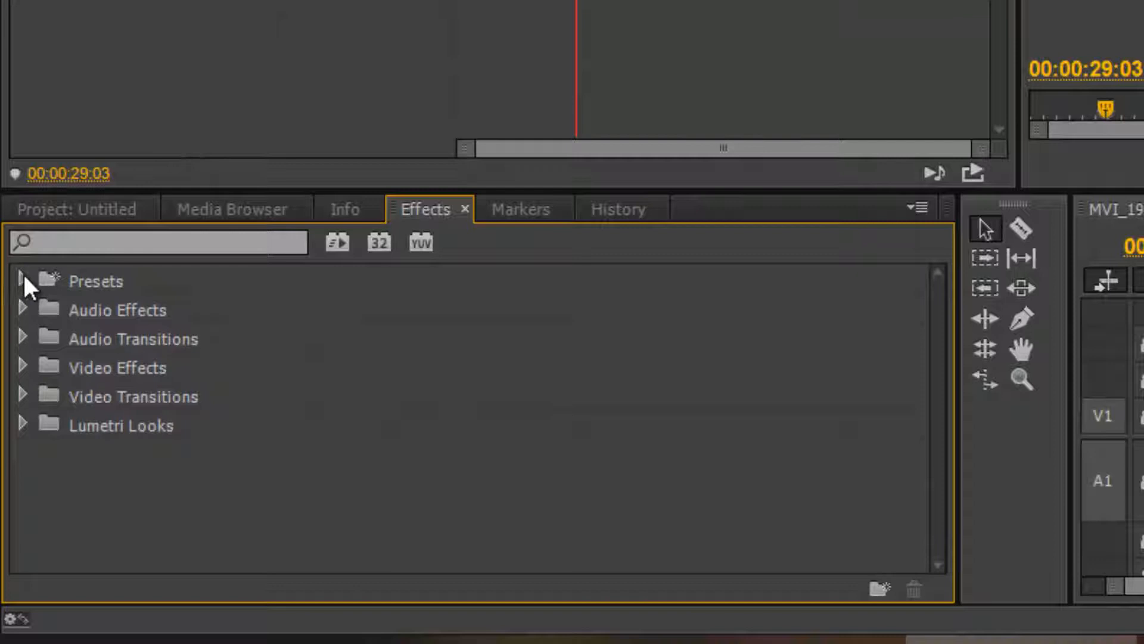
- Expand Presets and Transition pack #5 so the numbered Orange83 Glitch presets are listed
click(21, 282)
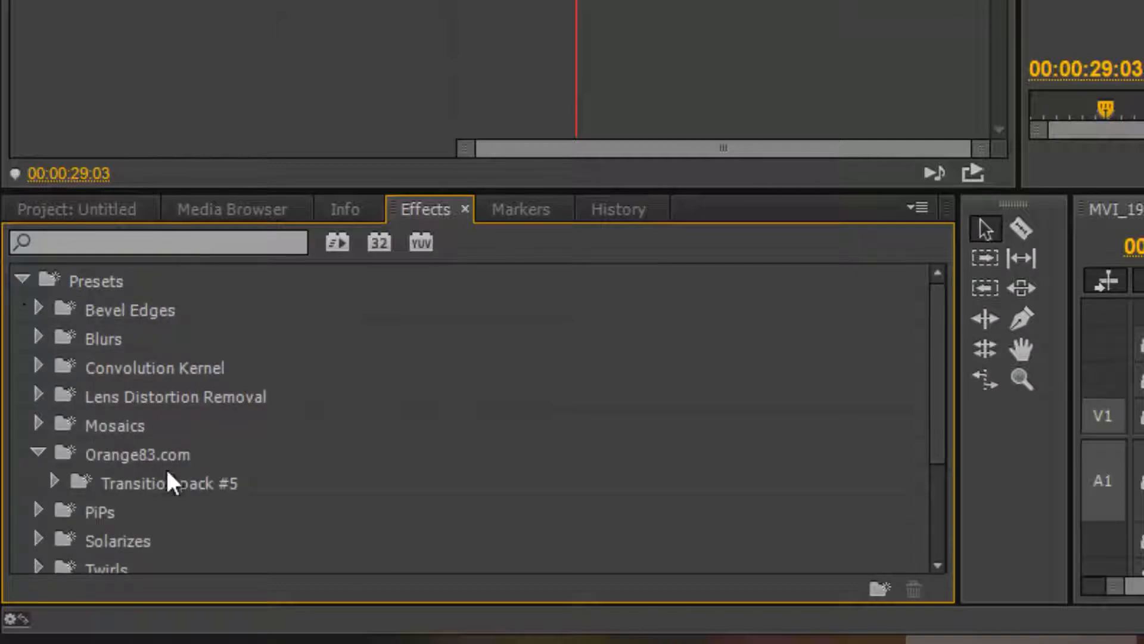
mouse_move(66, 468)
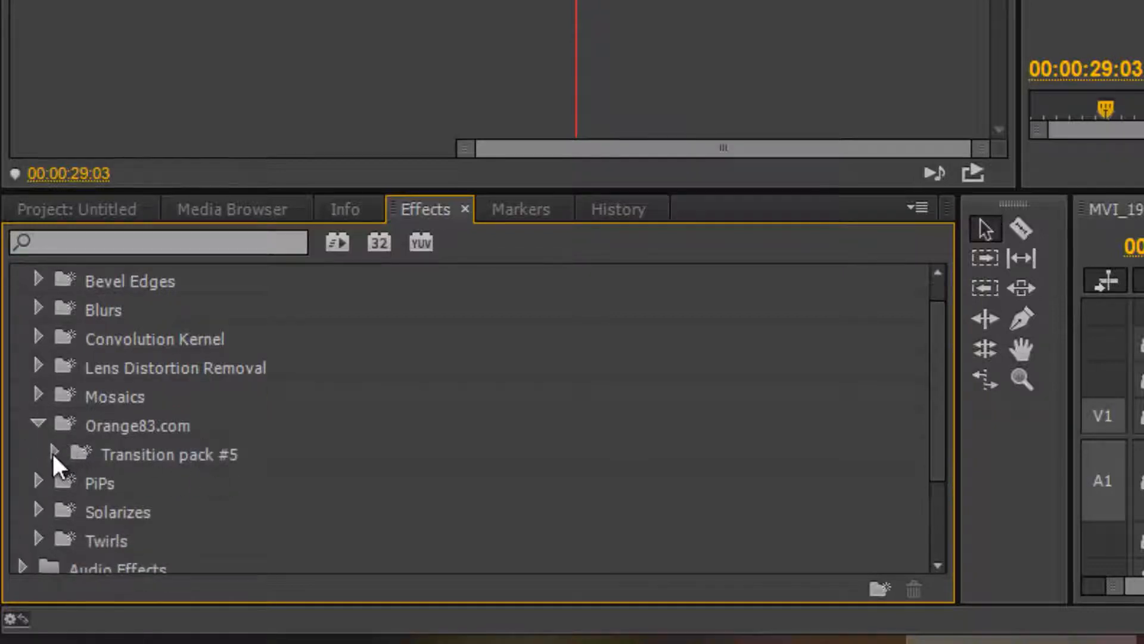
click(54, 453)
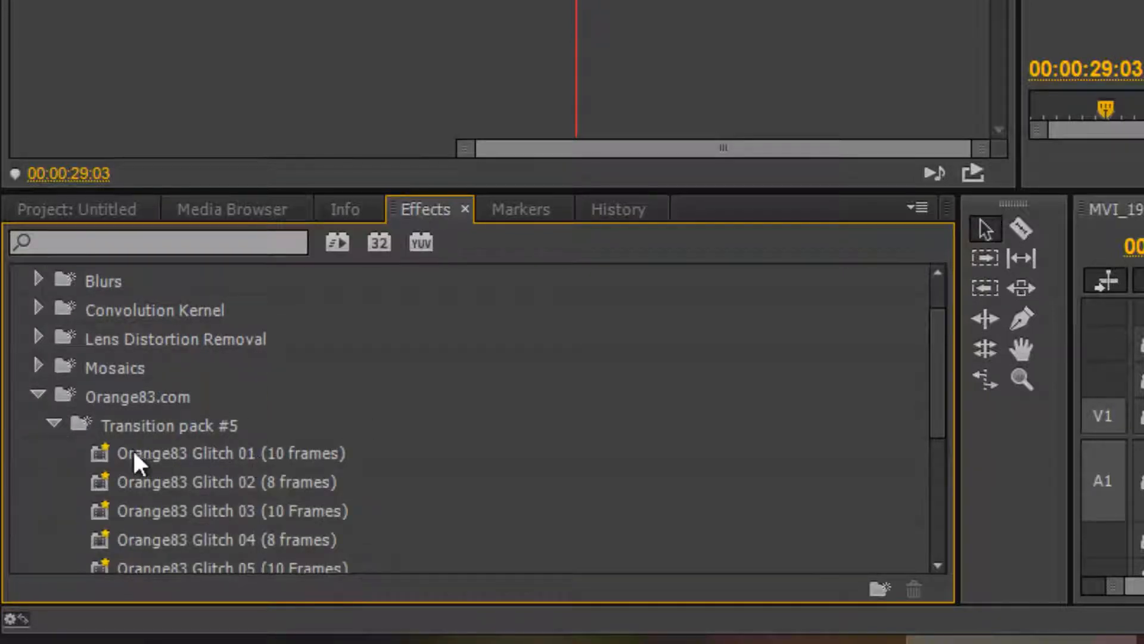
mouse_move(204, 478)
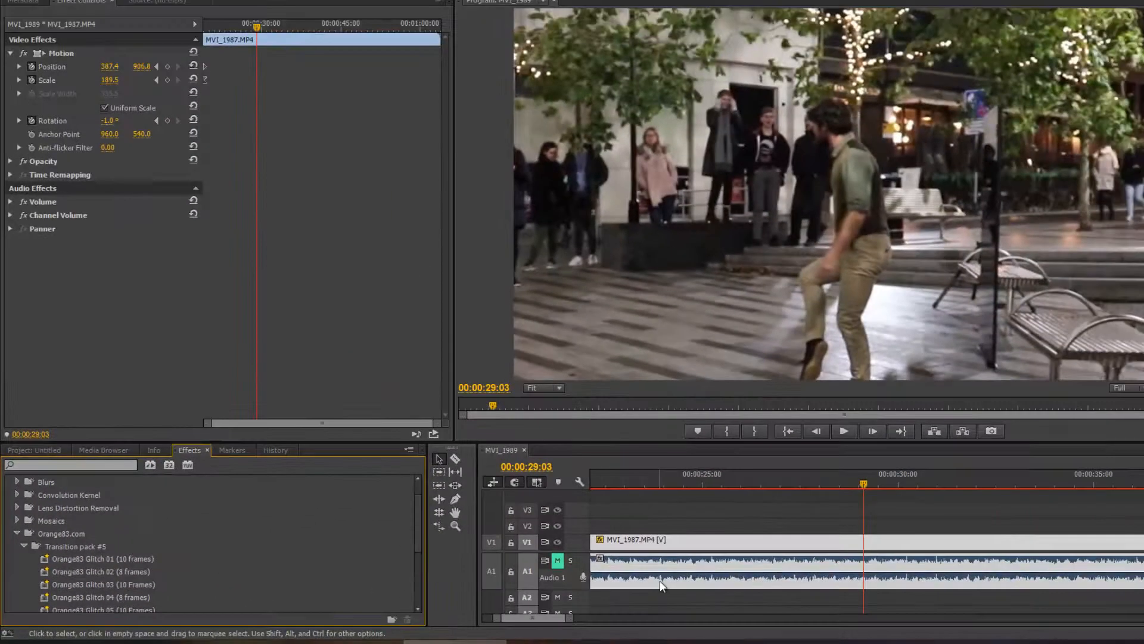
- With the Razor tool, cut the MVI_1987 clip at 29:03 and, five frames later, at 29:08
key(c)
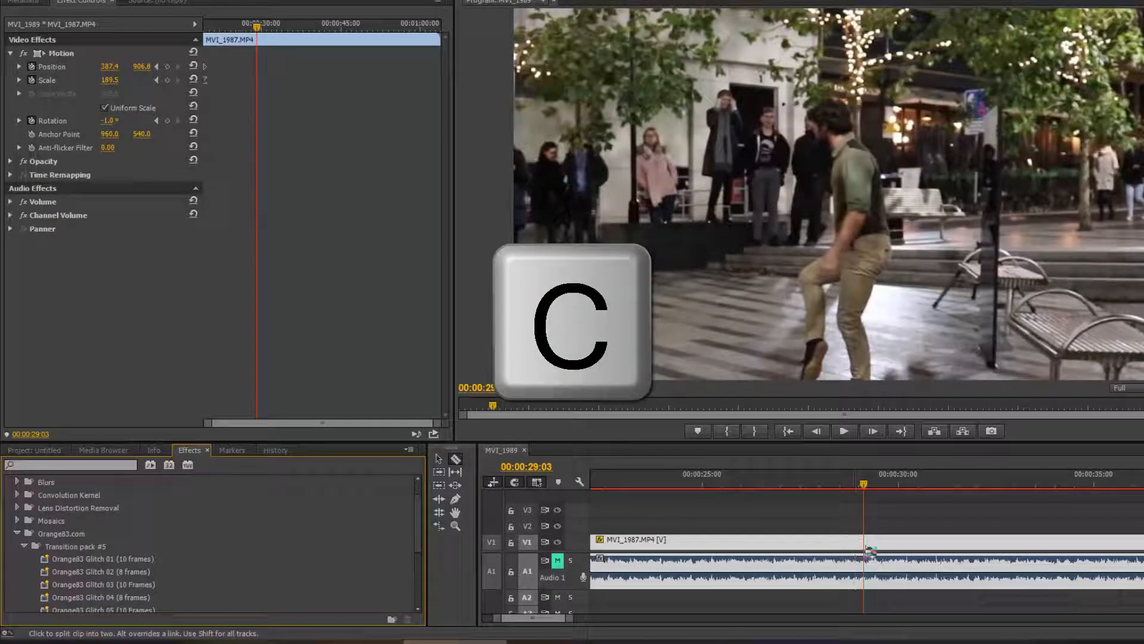
click(863, 540)
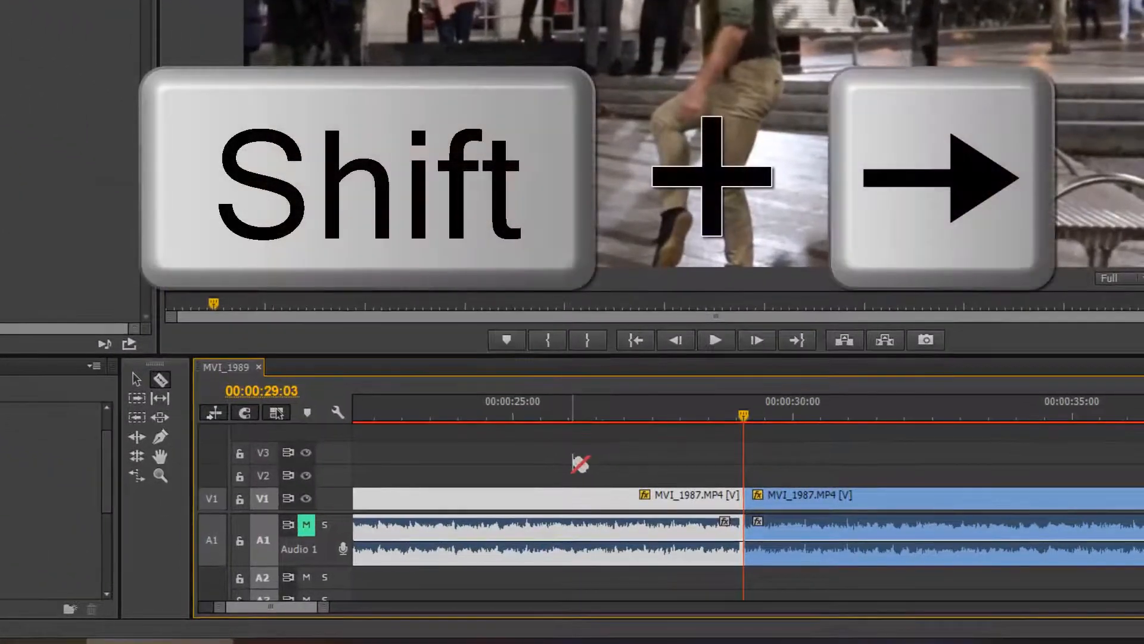
key(shift+Right)
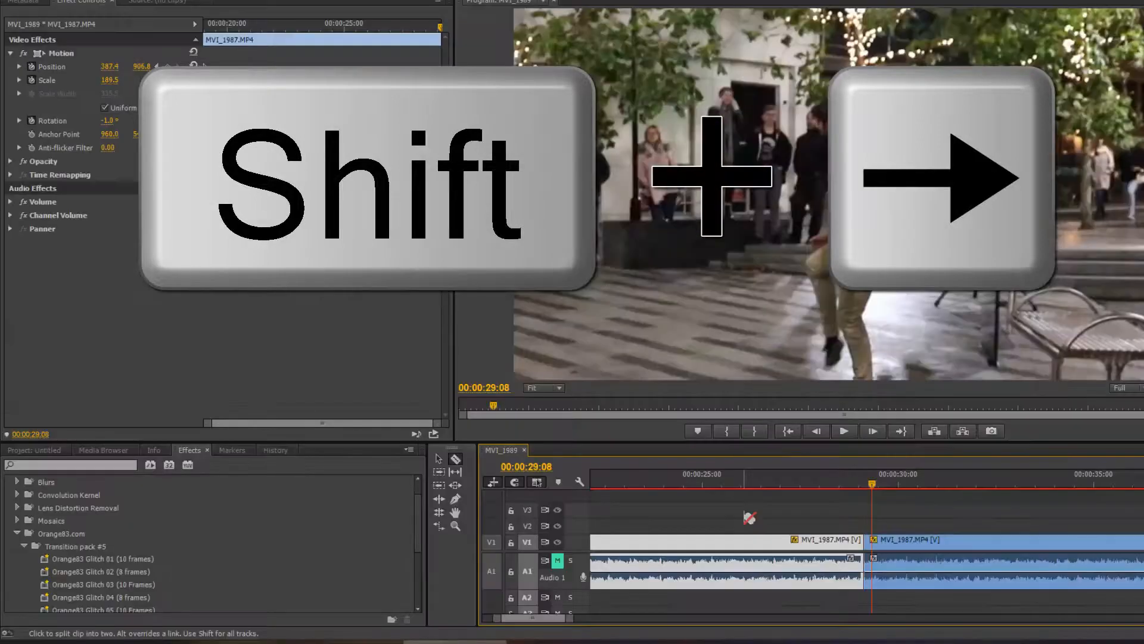
key(shift+Right)
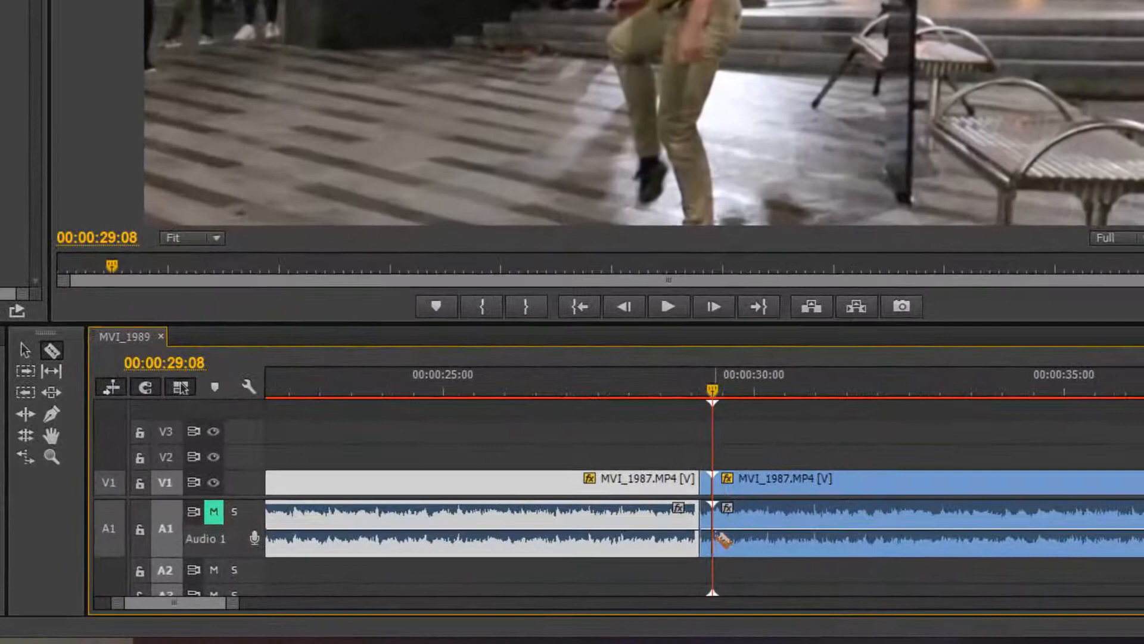
- Step back to 28:23, cut the clip there to complete two 5-frame pieces, and return to the Selection tool
key(shift+left)
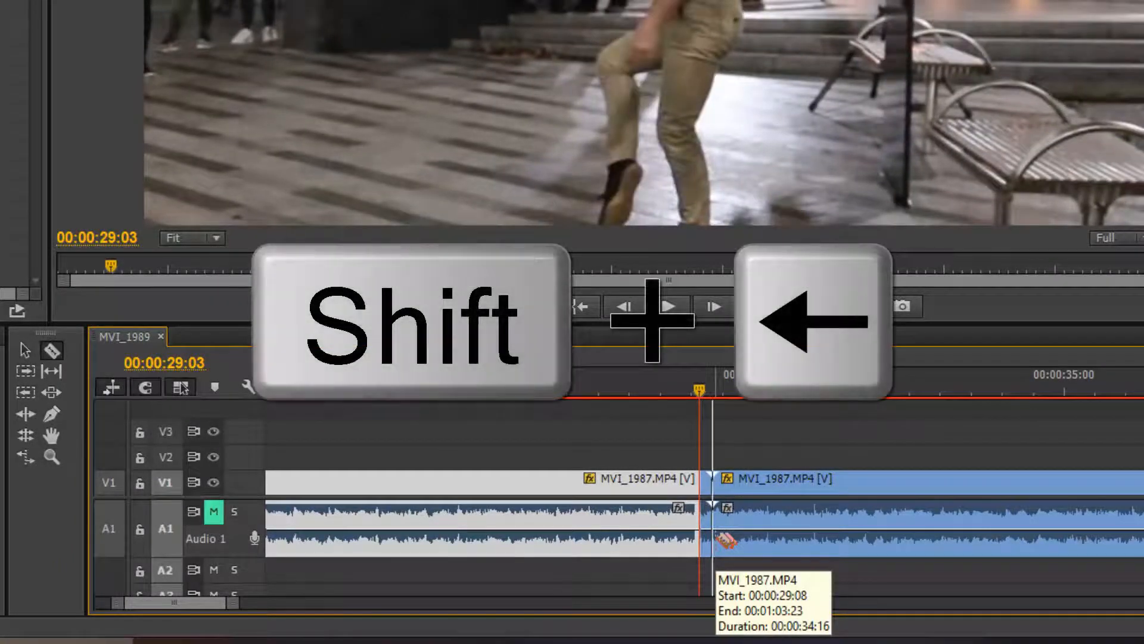
key(shift+left)
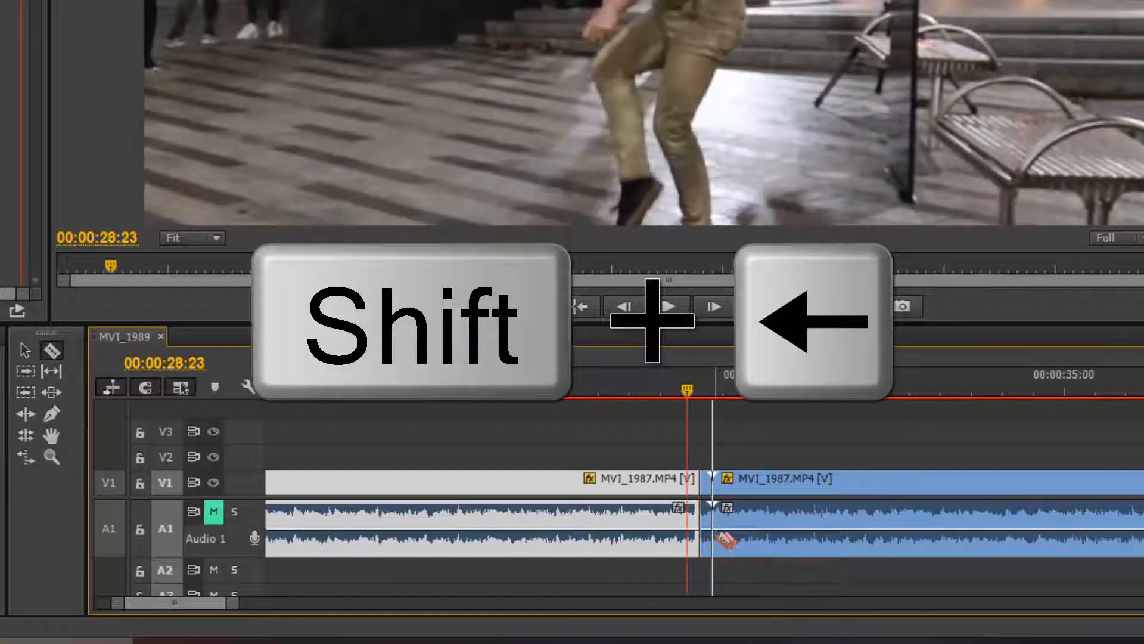
key(shift+left)
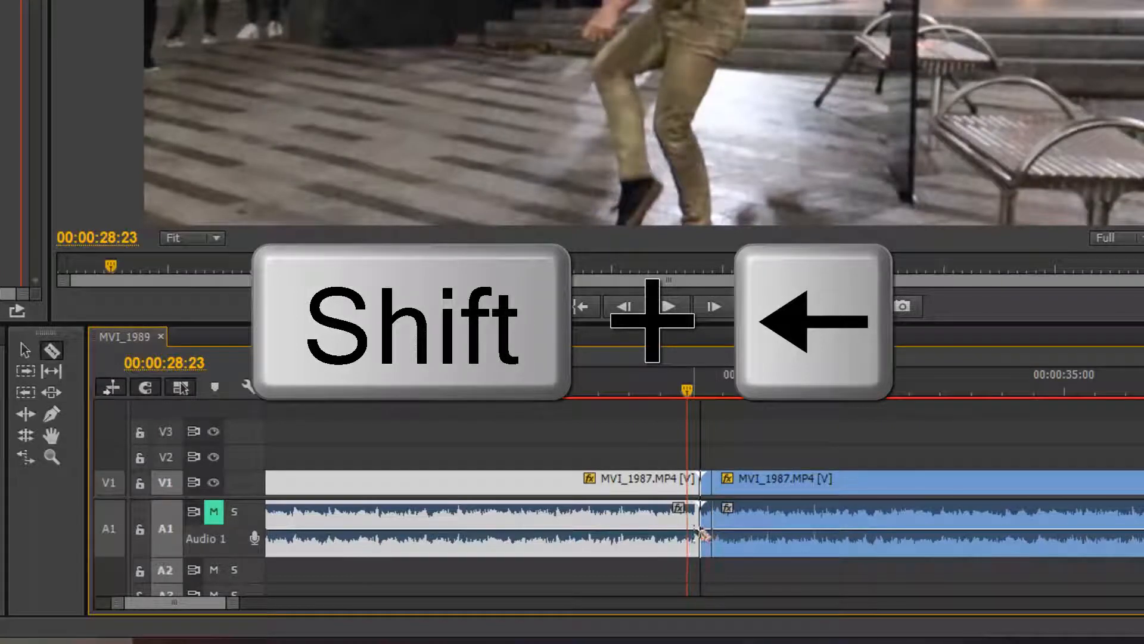
key(shift+Left)
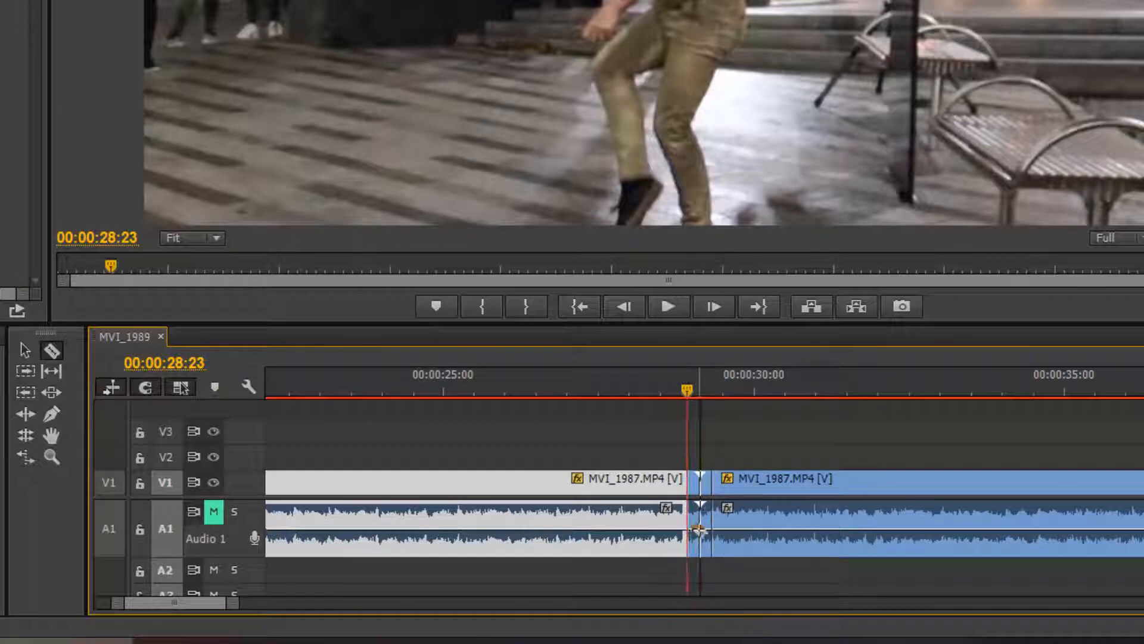
key(v)
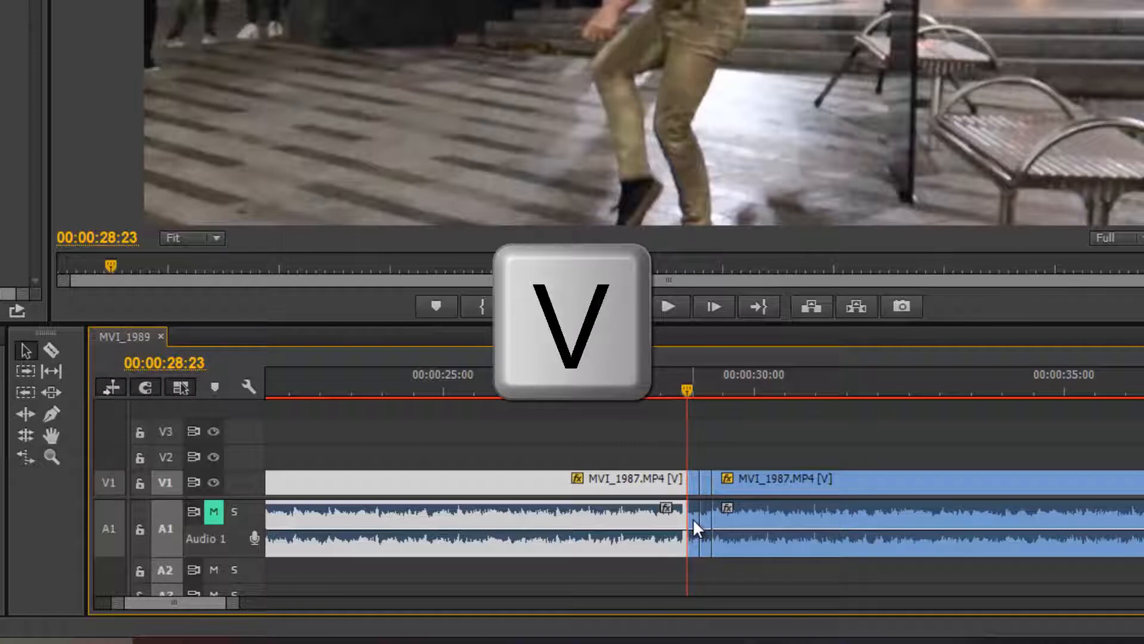
- Select both 5-frame pieces and nest them into a new sequence, accepting the default name
click(474, 478)
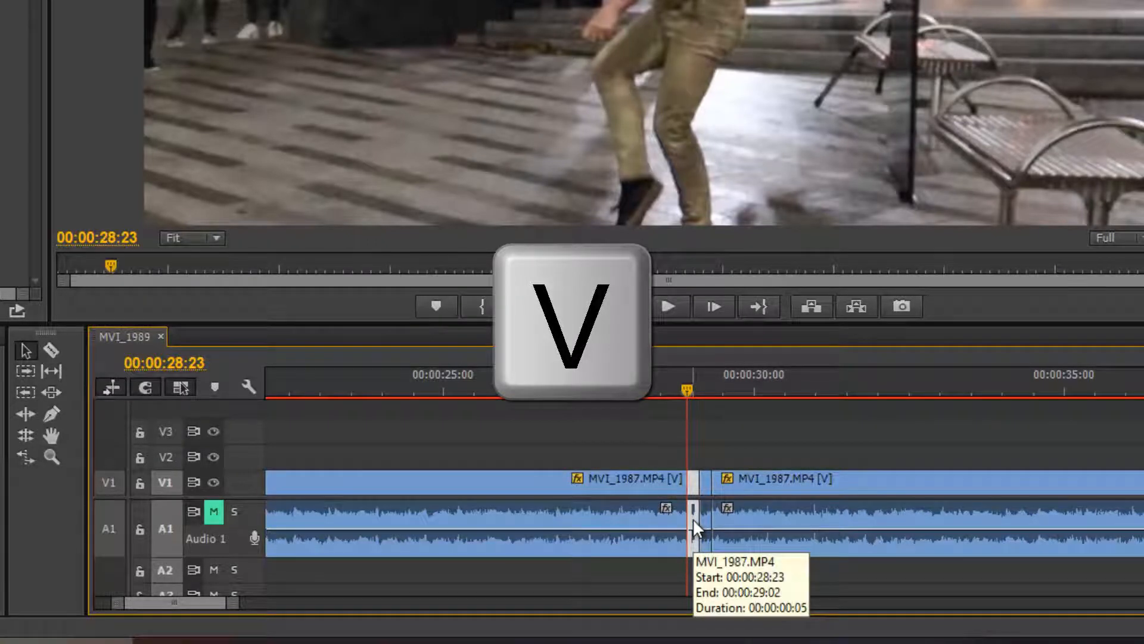
key(v)
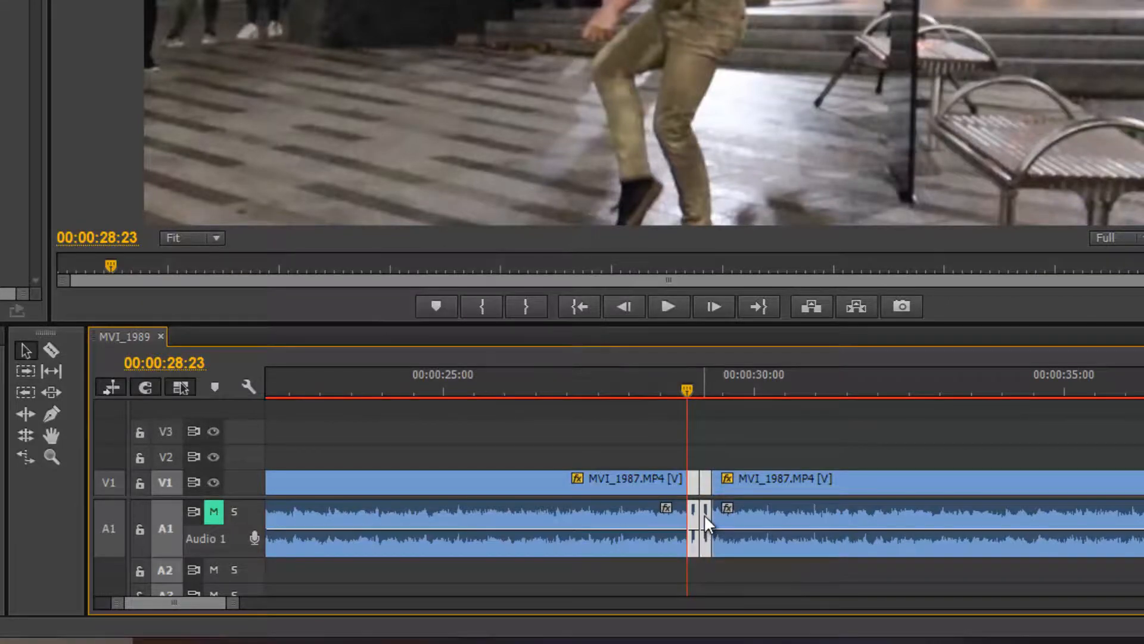
right_click(708, 522)
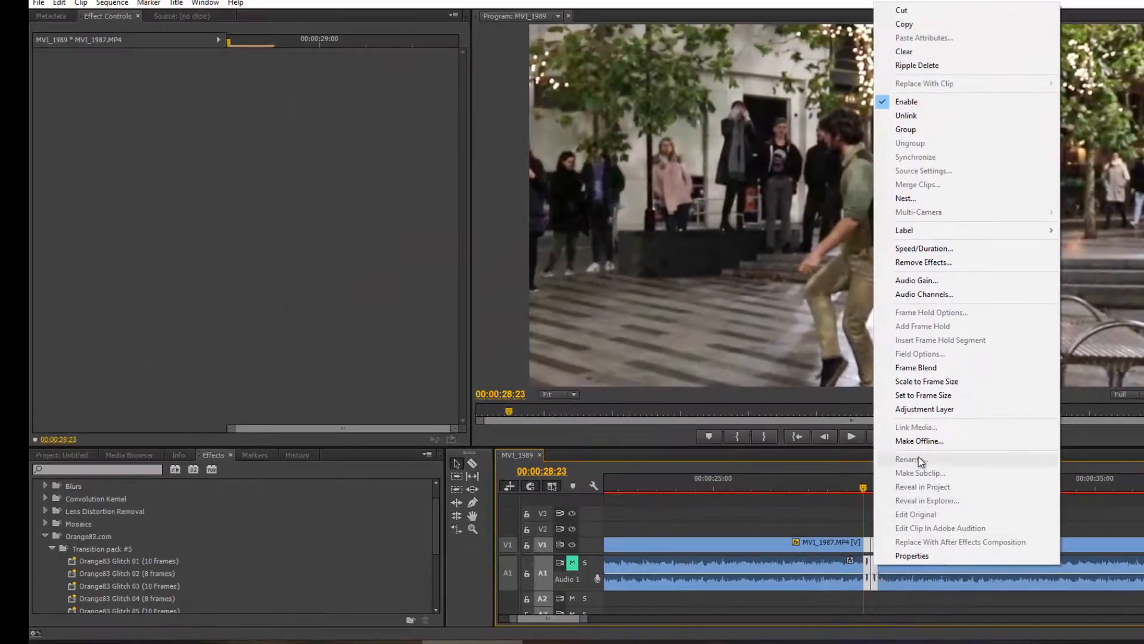
click(905, 198)
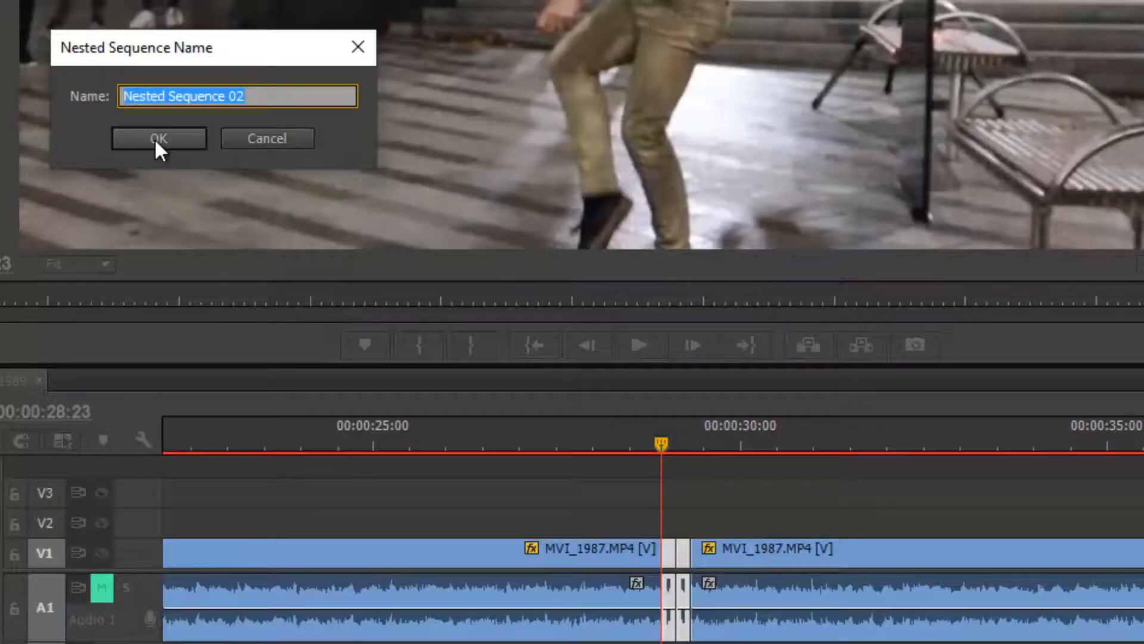
click(159, 138)
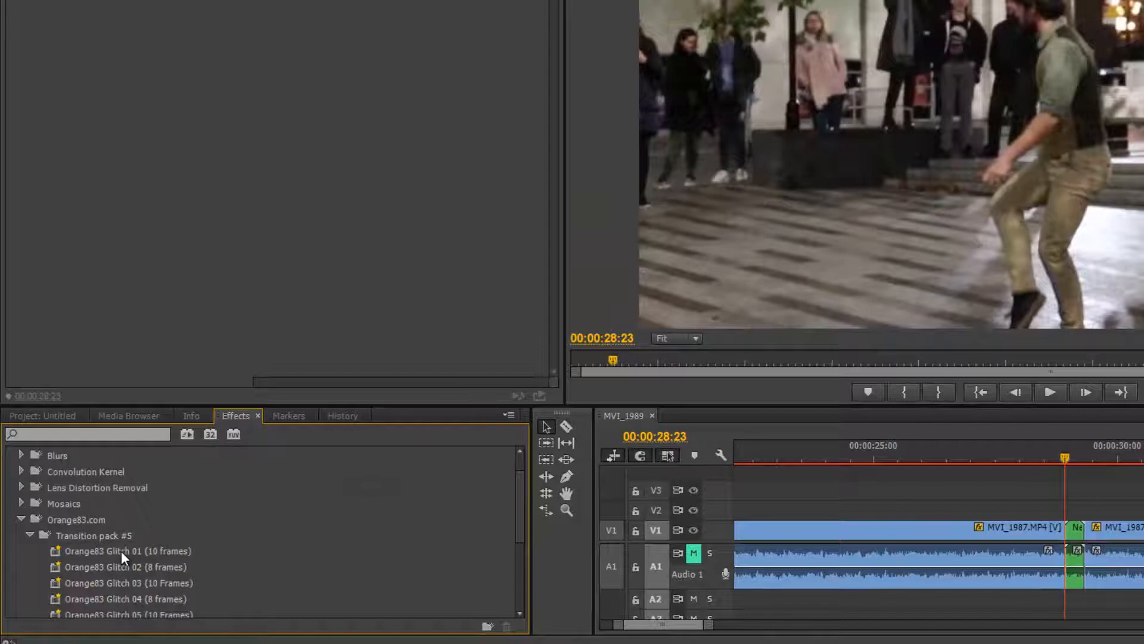
- Drag Orange83 Glitch 01 (10 frames) from the Effects panel onto the green nested clip
click(125, 551)
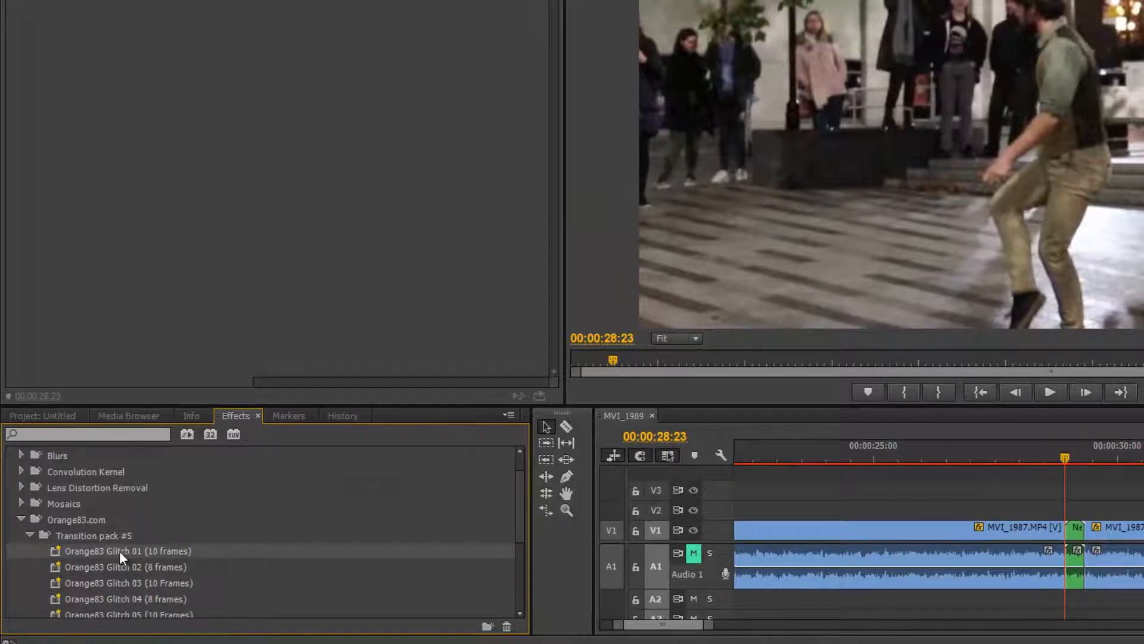
click(124, 551)
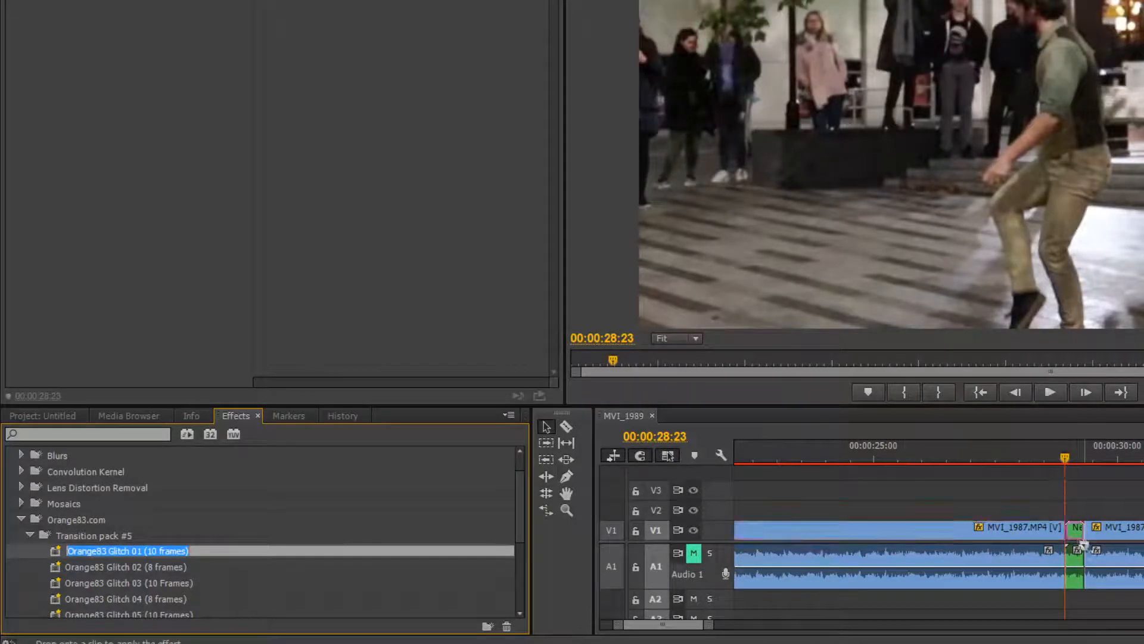